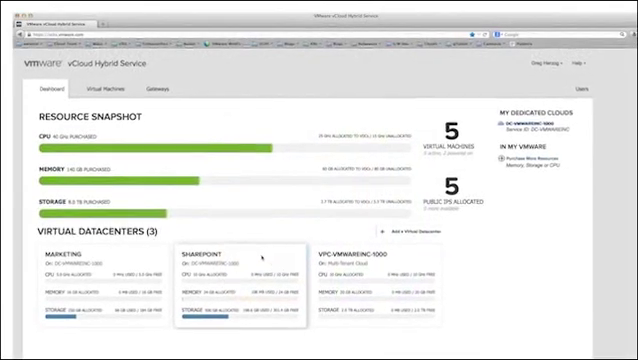
# View the Sharepoint virtual datacenter's three virtual machines from its Dashboard card
pyautogui.click(240, 253)
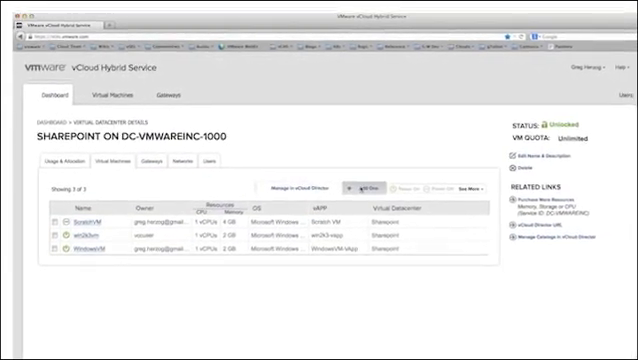
# Preview the new-VM template dialog for Sharepoint, then show its Public Catalogs in vCloud Director
pyautogui.click(355, 189)
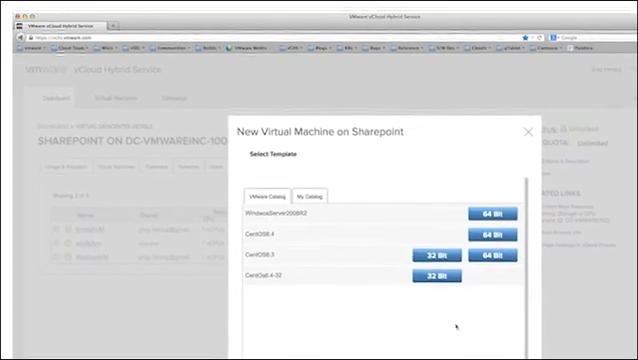
pyautogui.click(434, 252)
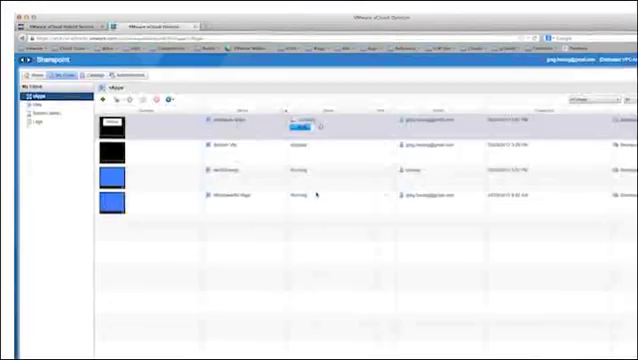
pyautogui.click(98, 77)
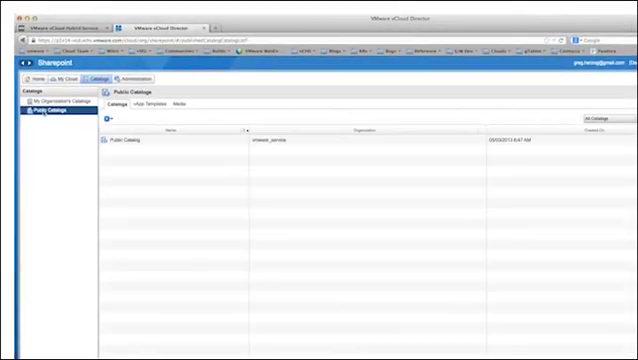